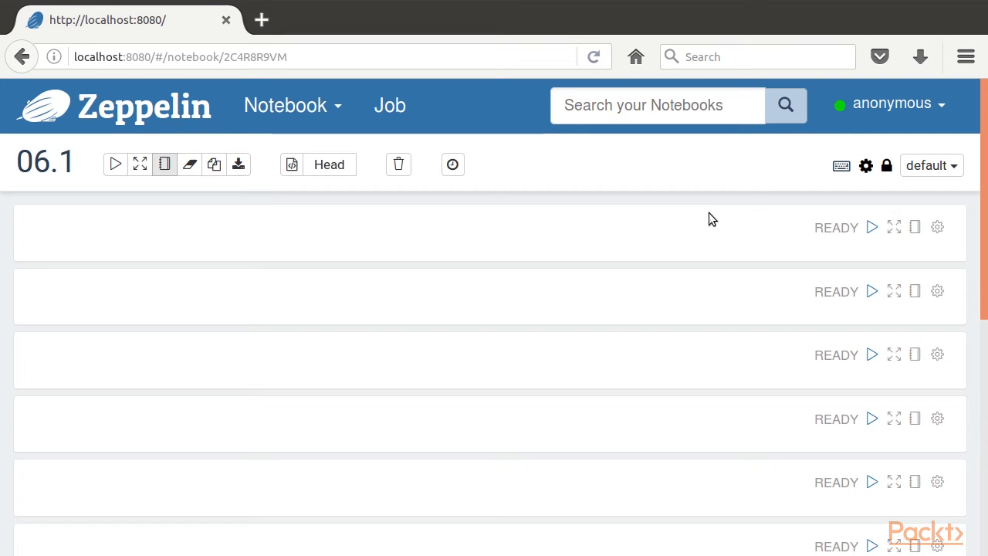
pyautogui.moveTo(894, 227)
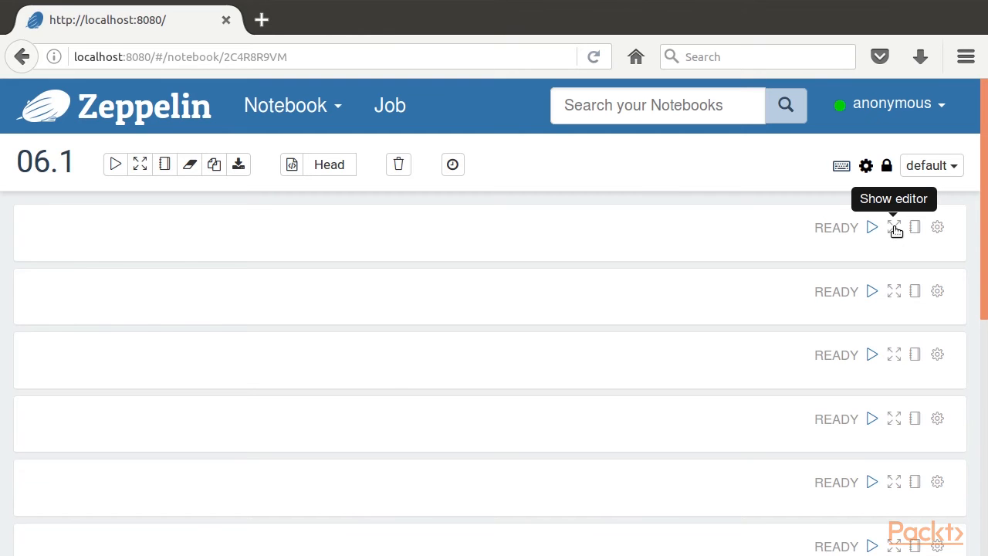
# Step: Reveal and run the Tokenizer code, printing five tweets tokenized into word WrappedArrays
pyautogui.click(894, 227)
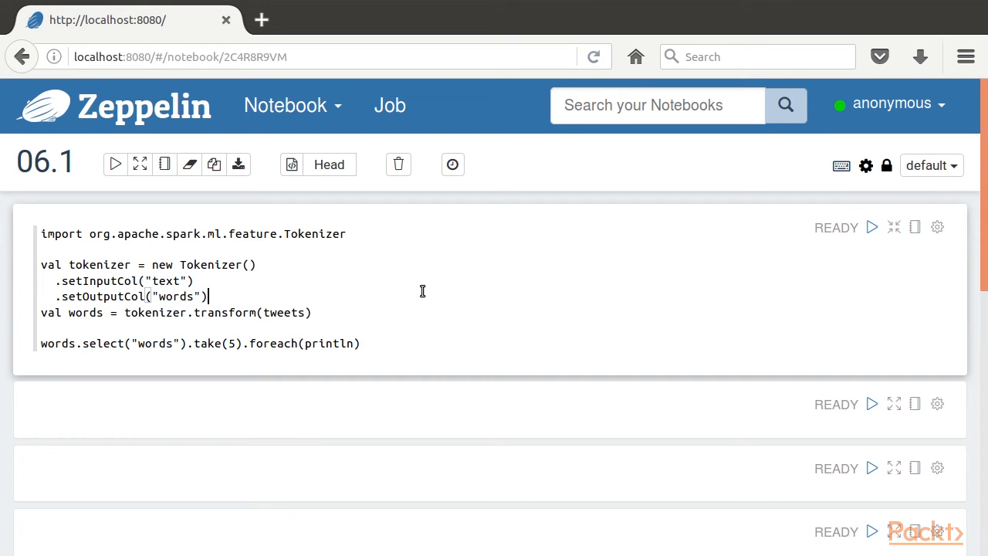
pyautogui.moveTo(286, 213)
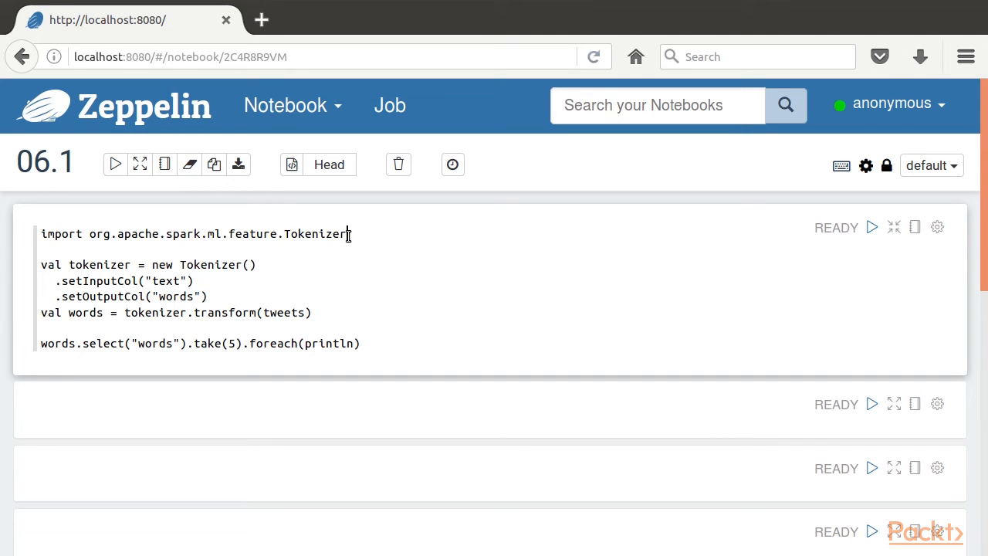
pyautogui.tripleClick(193, 234)
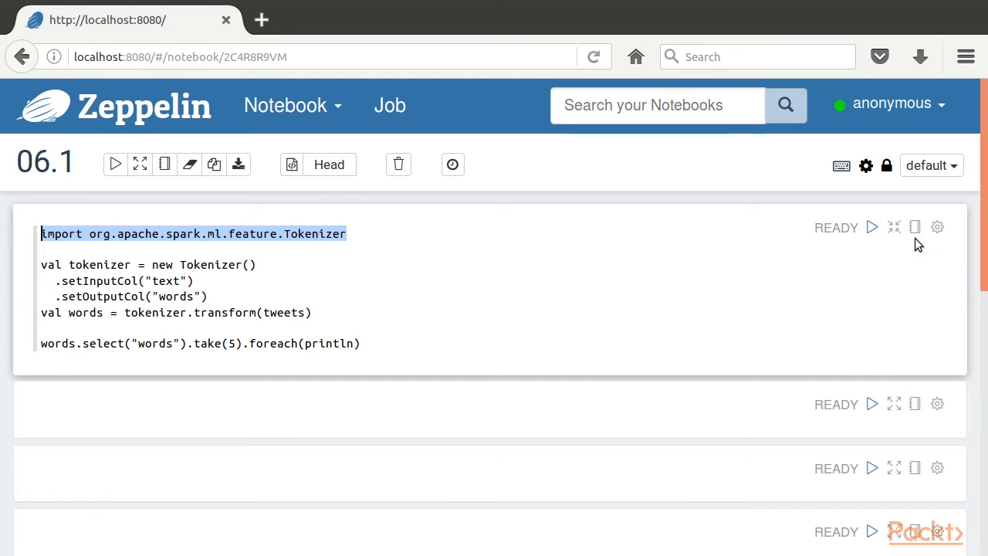
pyautogui.click(872, 226)
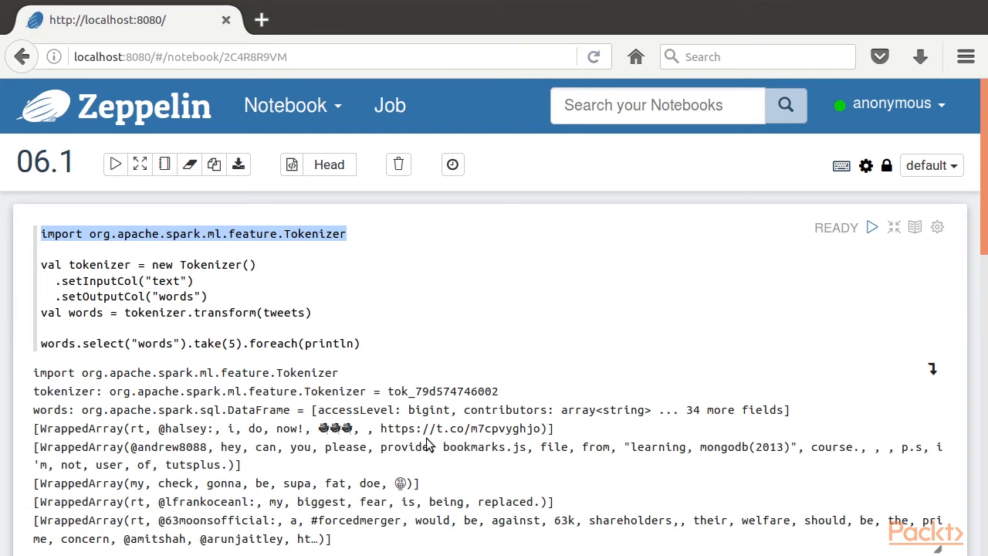
pyautogui.moveTo(351, 368)
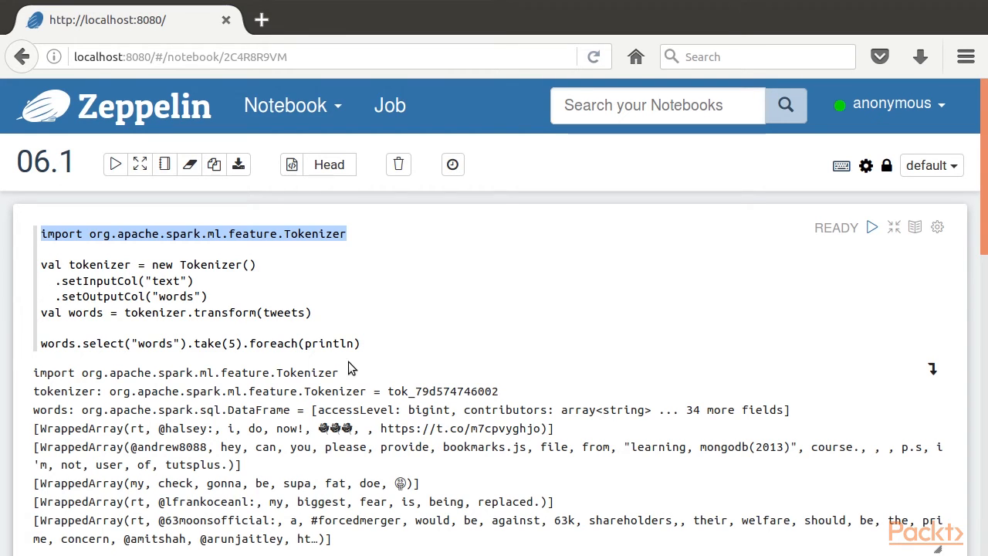
pyautogui.moveTo(241, 460)
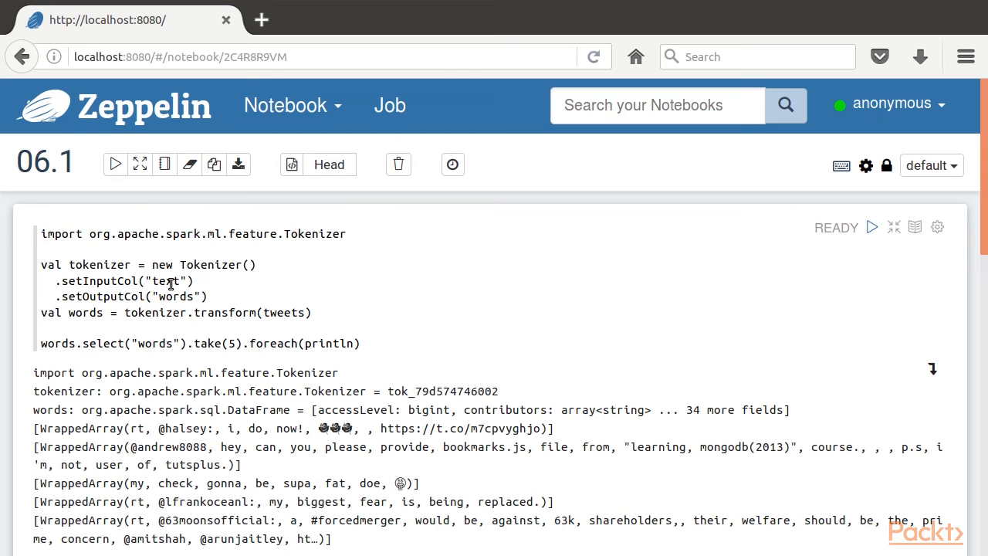
pyautogui.doubleClick(167, 281)
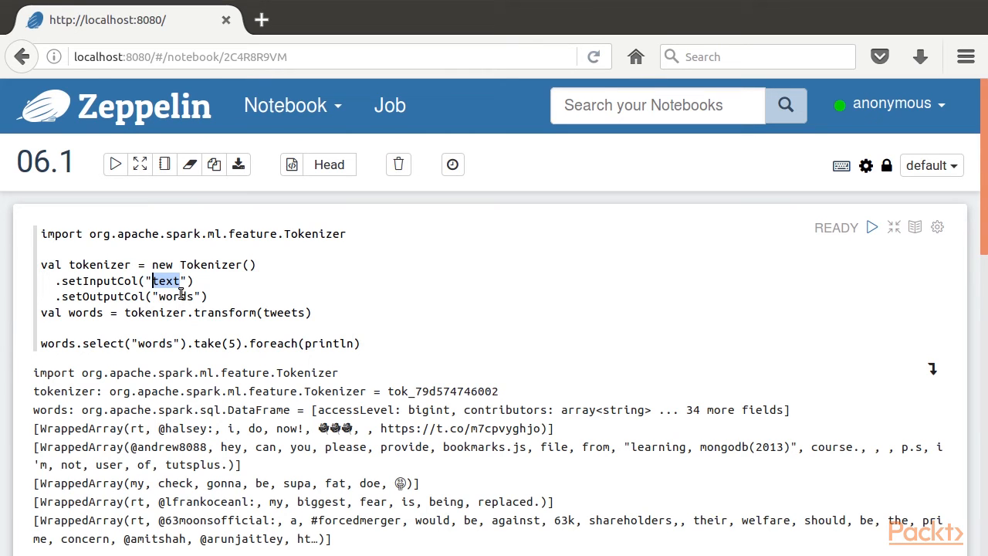
pyautogui.doubleClick(176, 295)
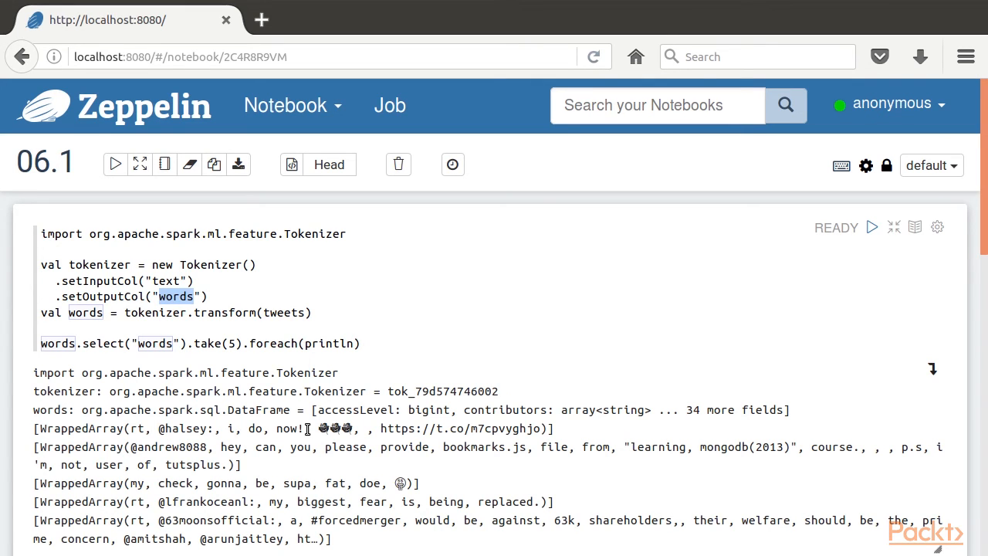
pyautogui.doubleClick(80, 429)
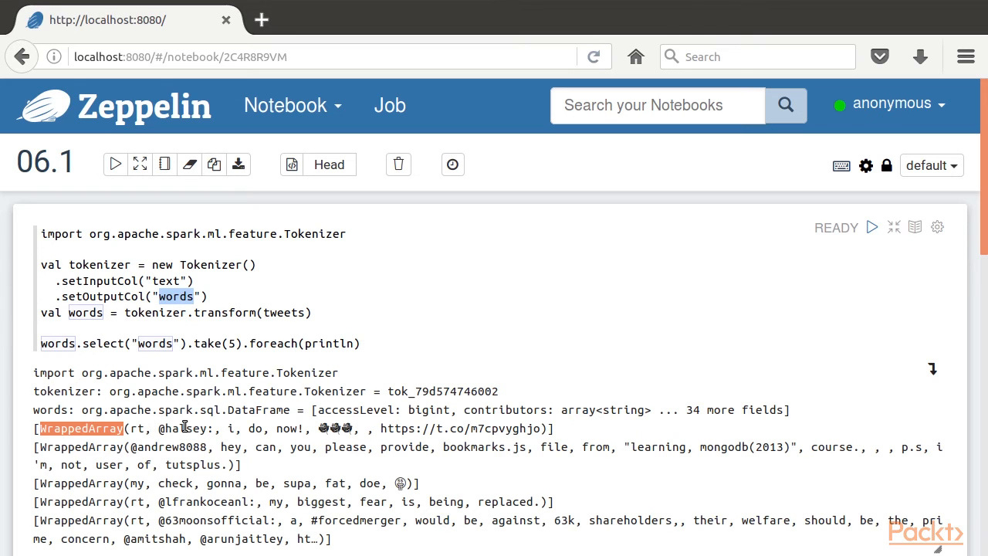
# Step: Reveal the code writing id and words columns to /dataset/twitter/features/f=words
pyautogui.scroll(-3)
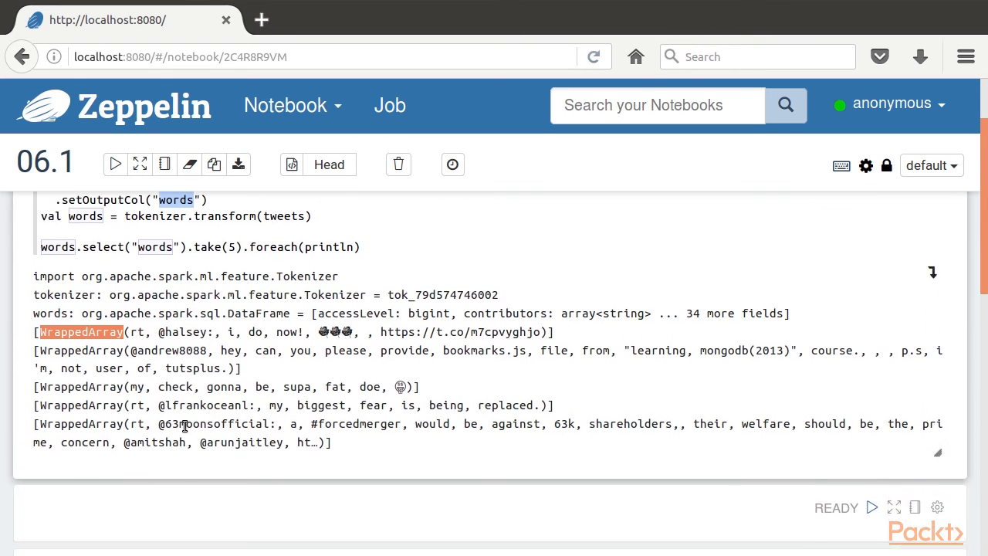
pyautogui.scroll(-3)
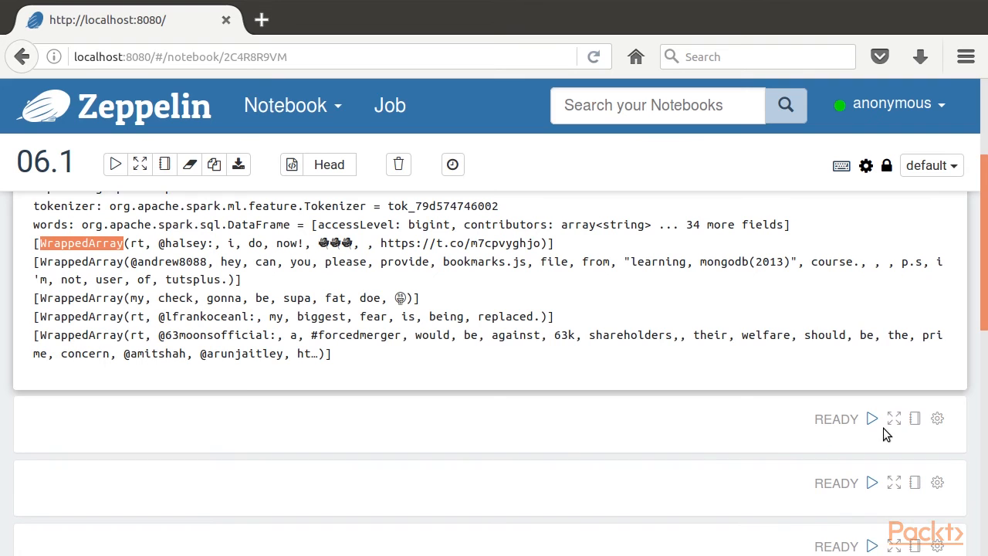
pyautogui.moveTo(895, 417)
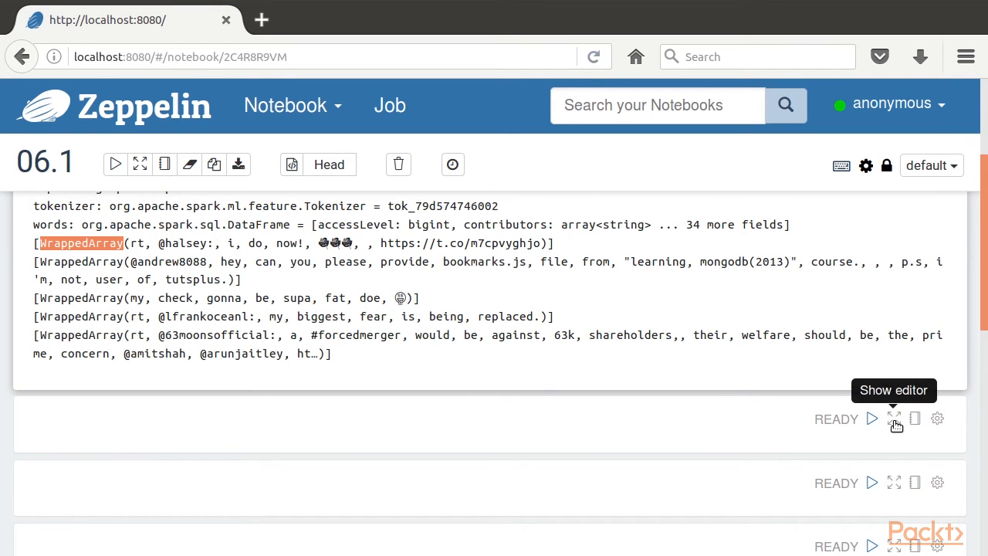
pyautogui.click(894, 418)
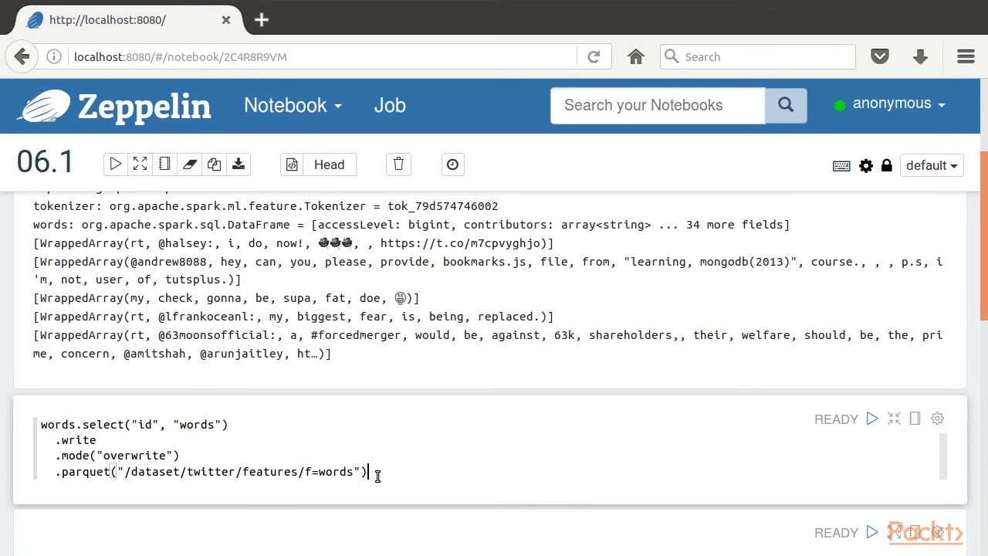
pyautogui.moveTo(370, 471); pyautogui.dragTo(307, 472)
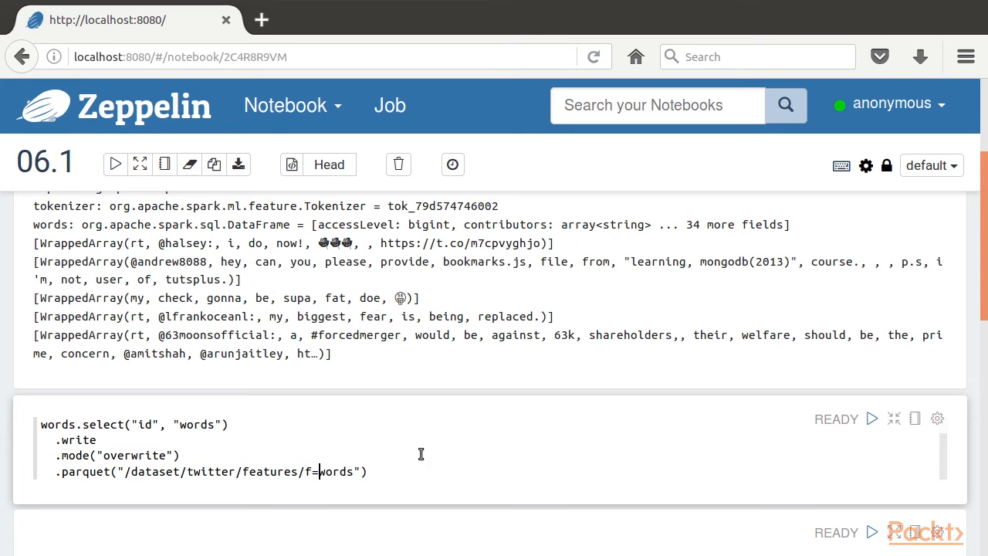
pyautogui.moveTo(893, 418)
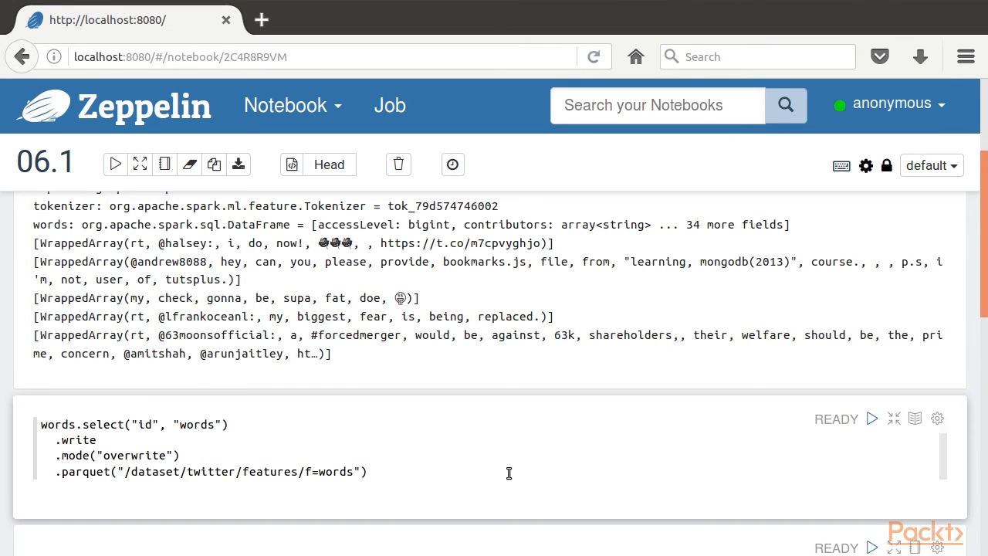
pyautogui.scroll(-3)
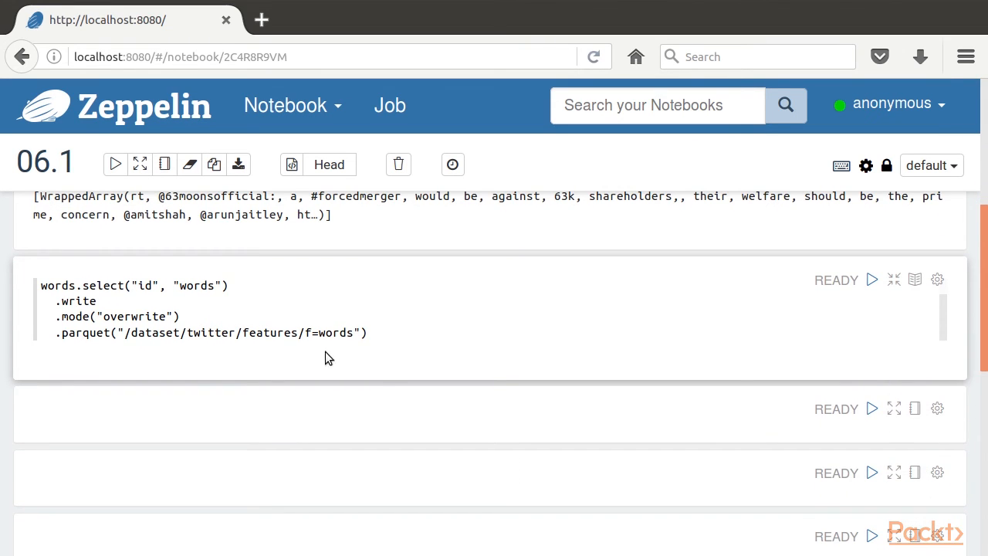
pyautogui.moveTo(314, 353)
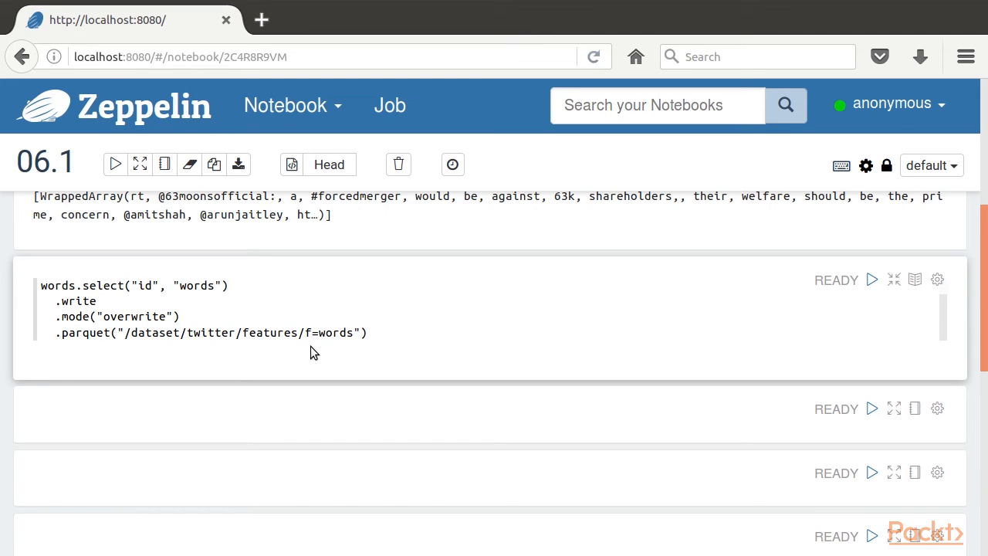
pyautogui.moveTo(724, 444)
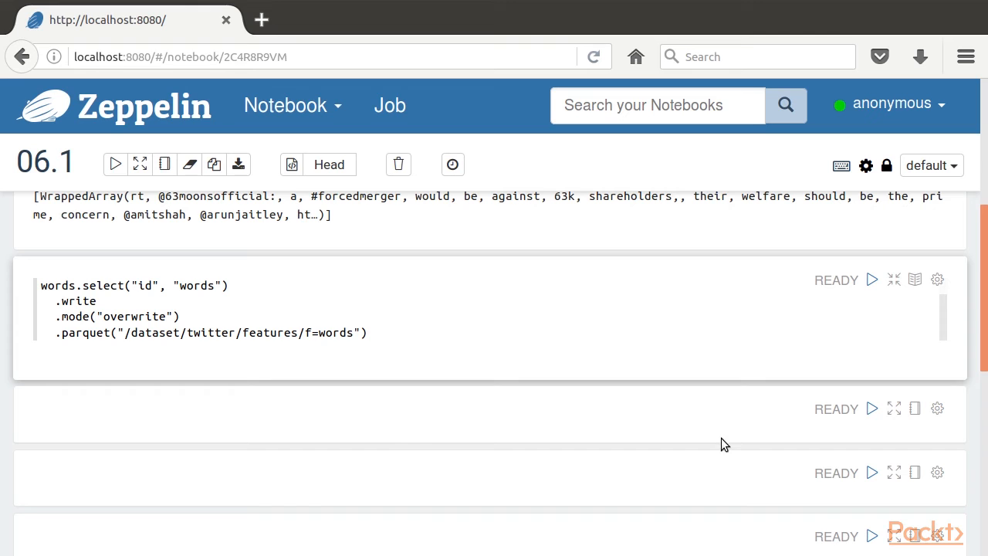
pyautogui.moveTo(894, 408)
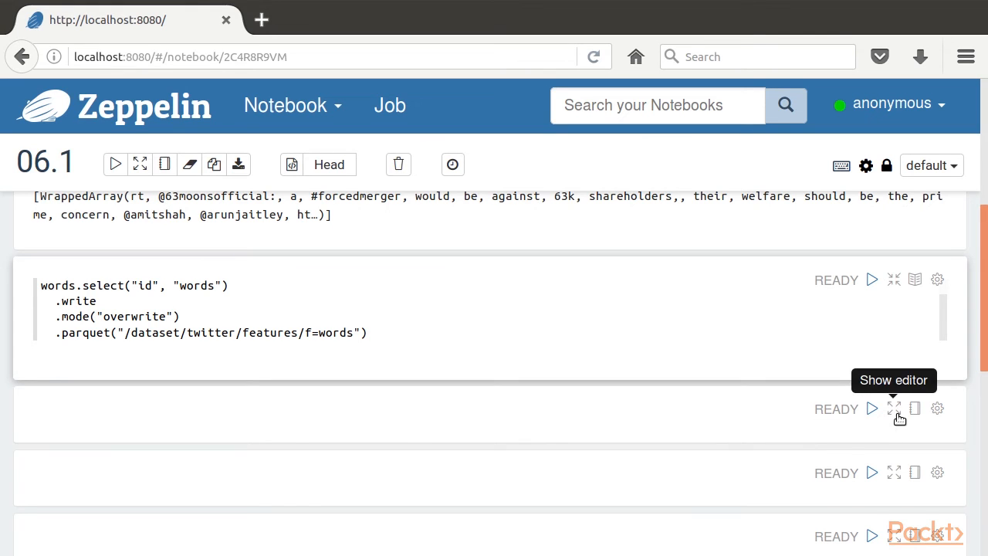
pyautogui.moveTo(785, 463)
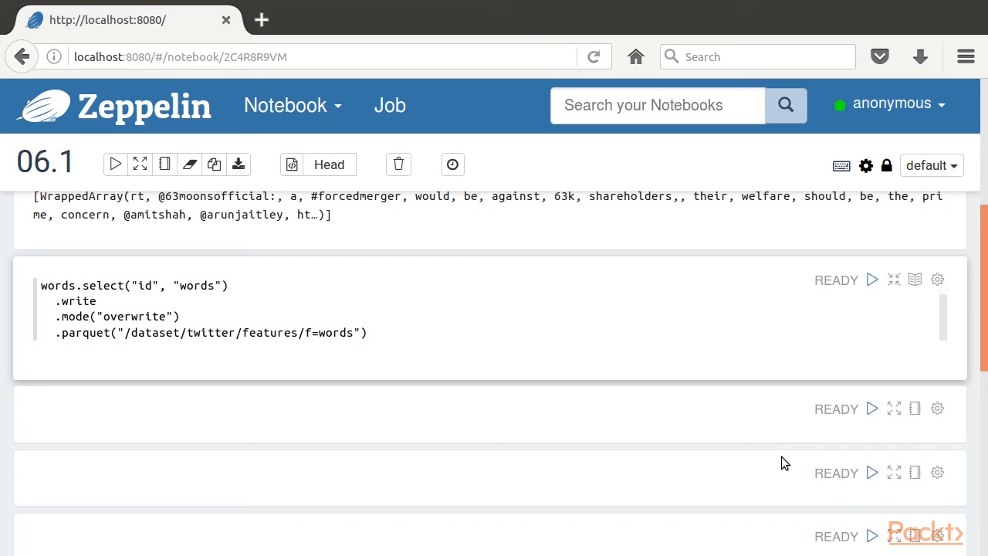
pyautogui.moveTo(859, 453)
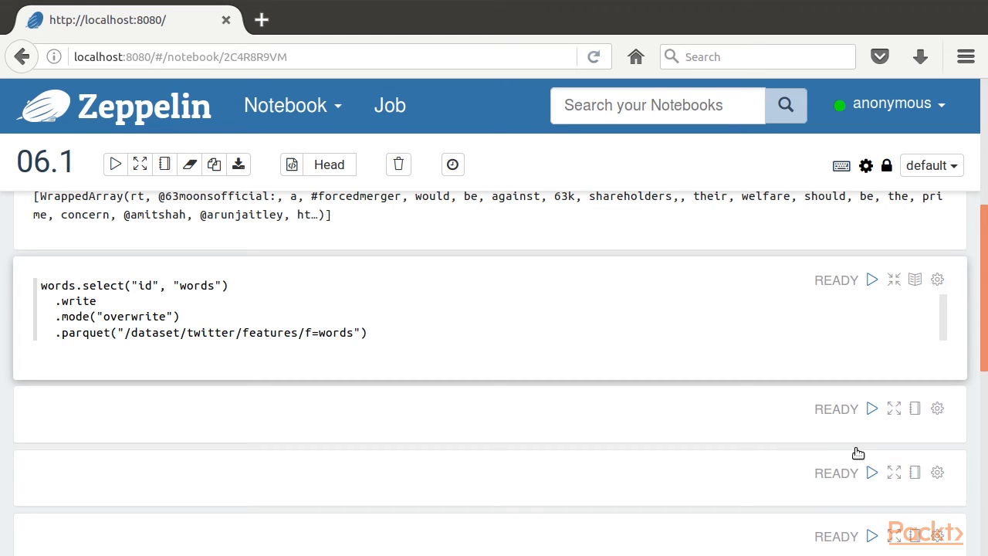
pyautogui.moveTo(894, 408)
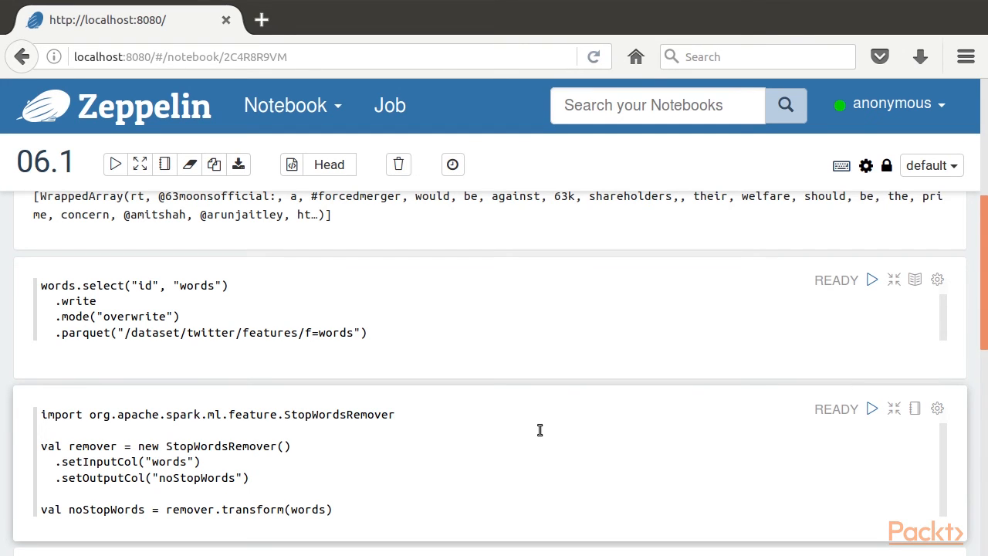
# Step: Scroll to the StopWordsRemover code and highlight its noStopWords output column
pyautogui.scroll(-3)
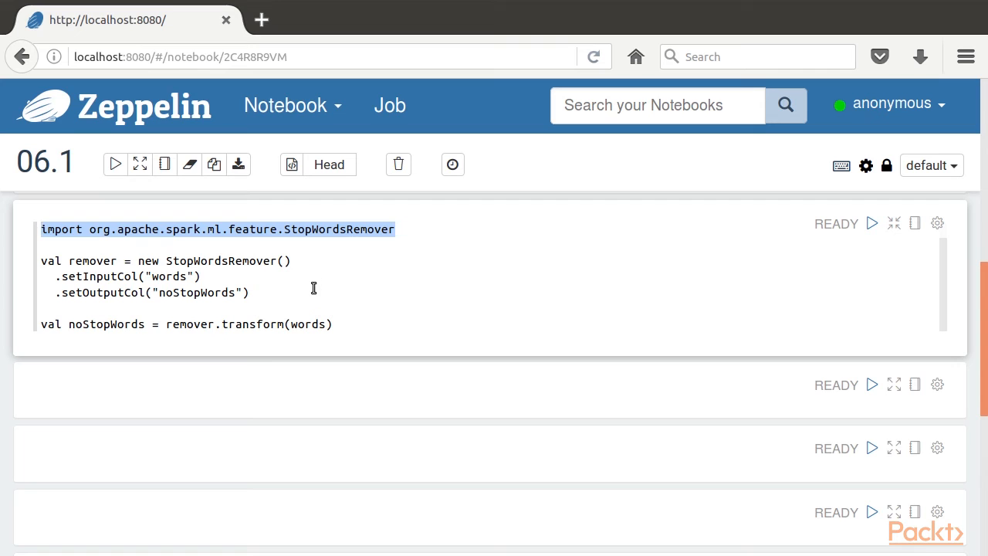
pyautogui.moveTo(243, 319)
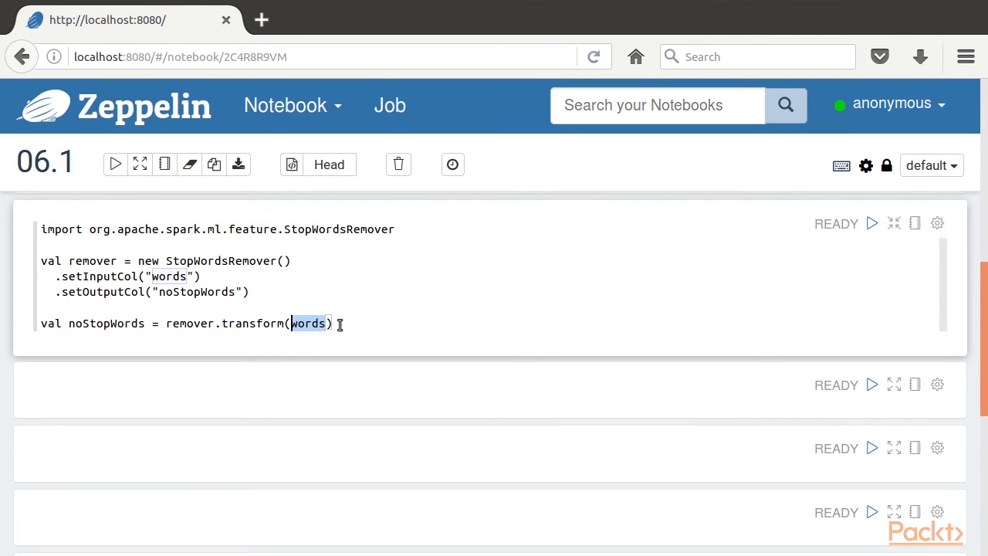
pyautogui.doubleClick(197, 292)
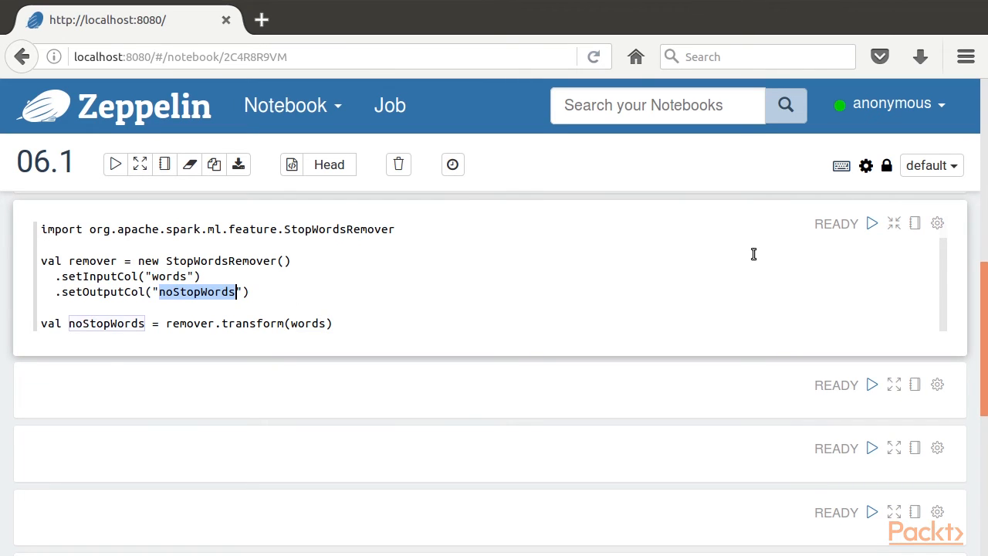
pyautogui.moveTo(915, 223)
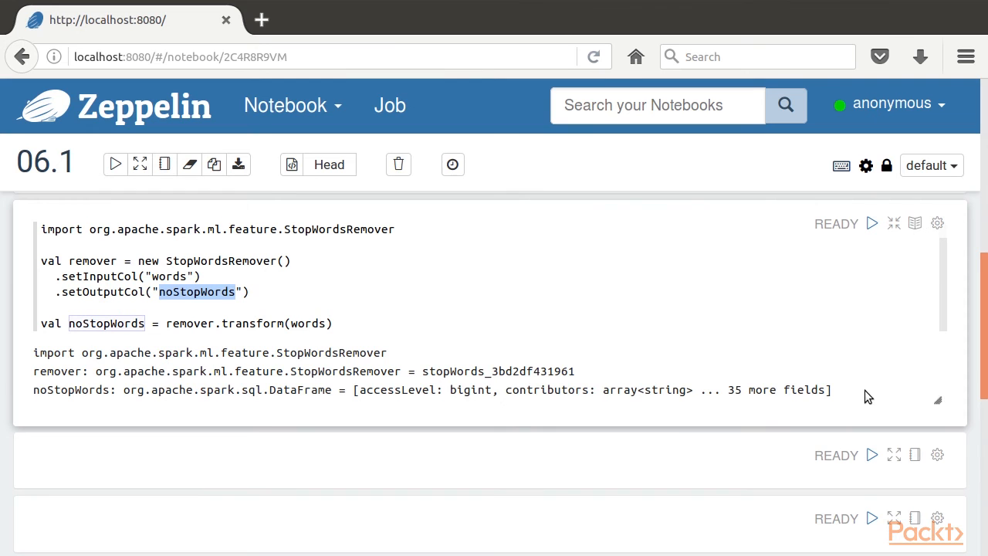
pyautogui.moveTo(894, 455)
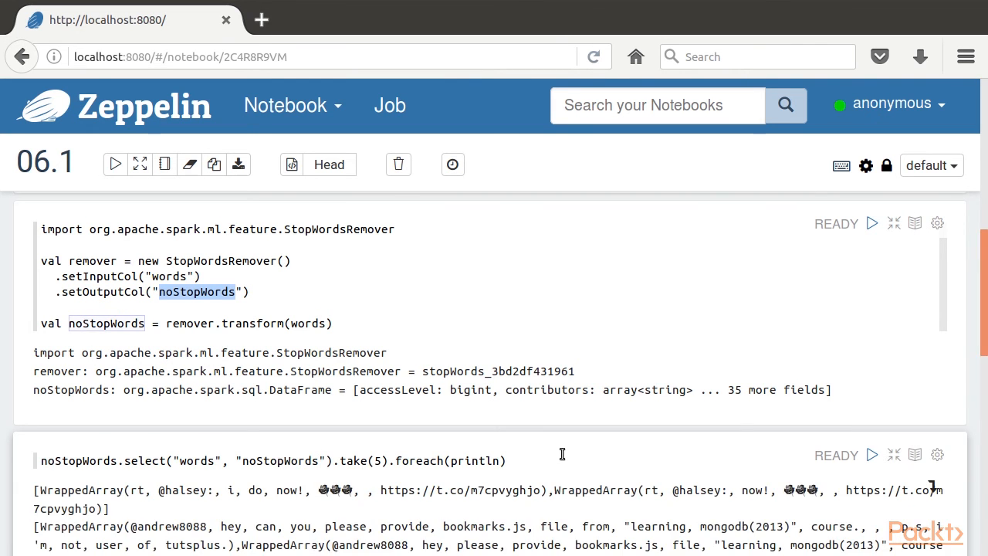
pyautogui.scroll(-3)
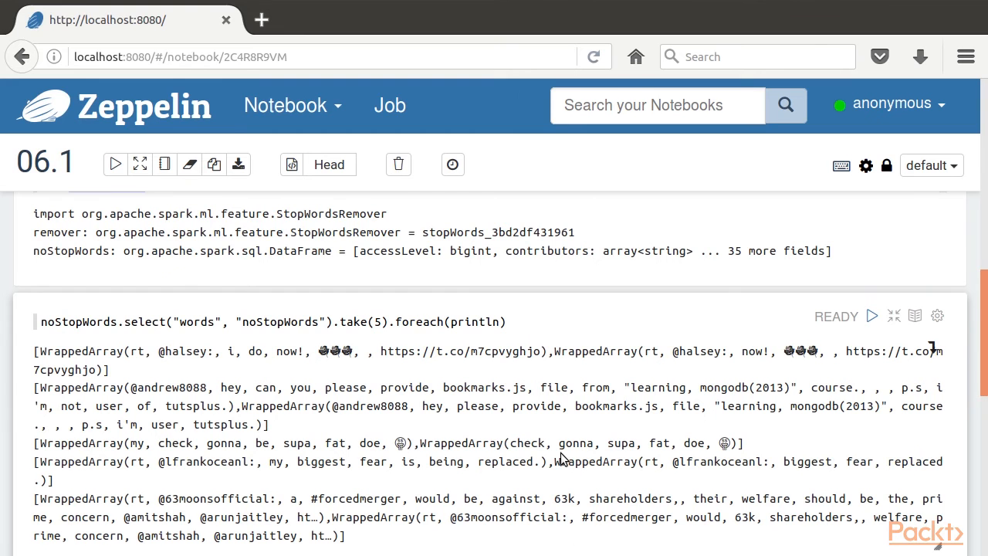
pyautogui.scroll(-3)
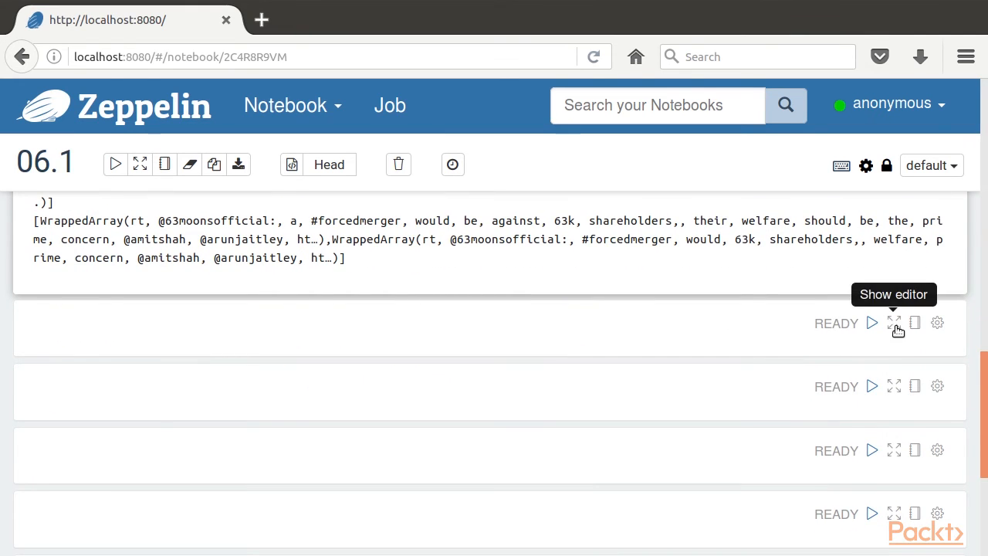
# Step: Show the code saving id and noStopWords to Parquet at f=noStopWords
pyautogui.click(894, 322)
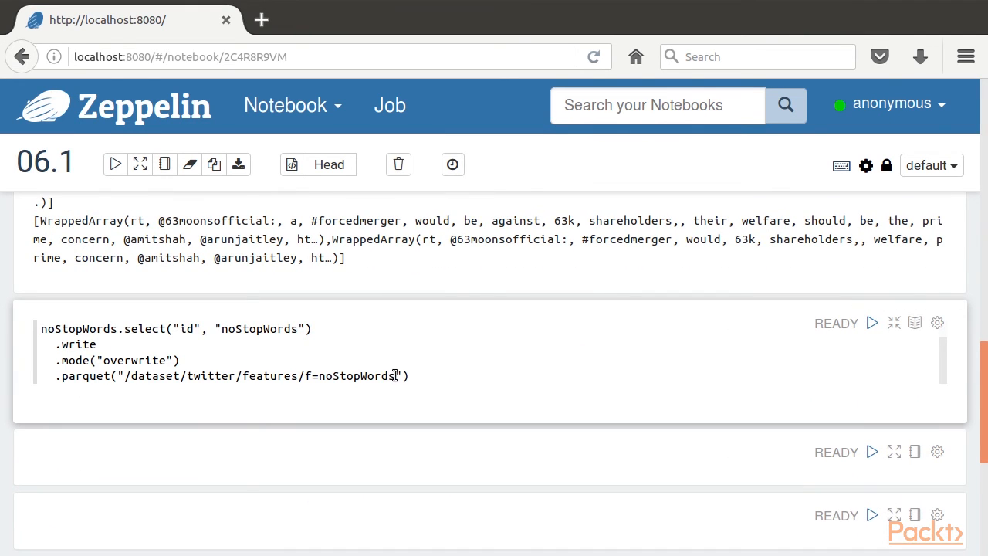
pyautogui.doubleClick(355, 376)
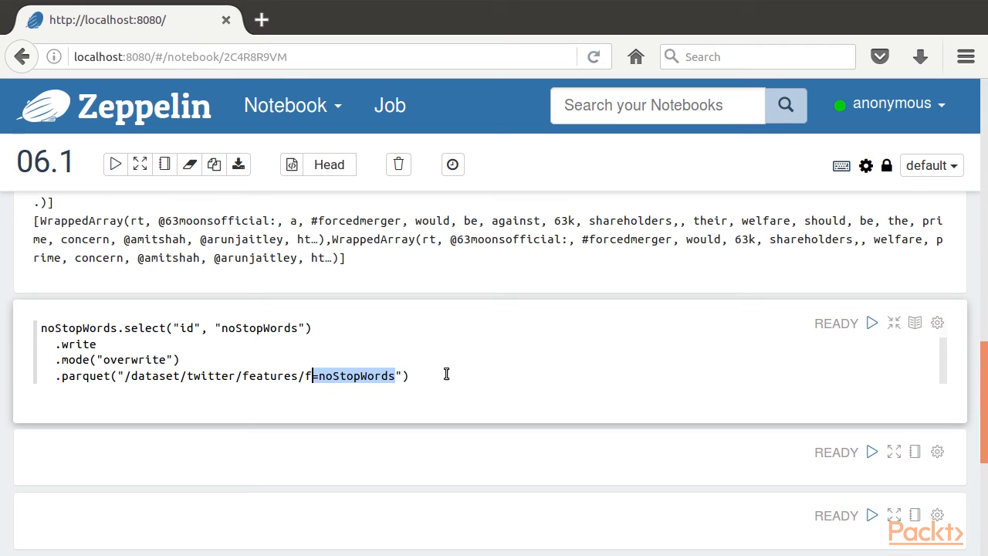
pyautogui.moveTo(894, 451)
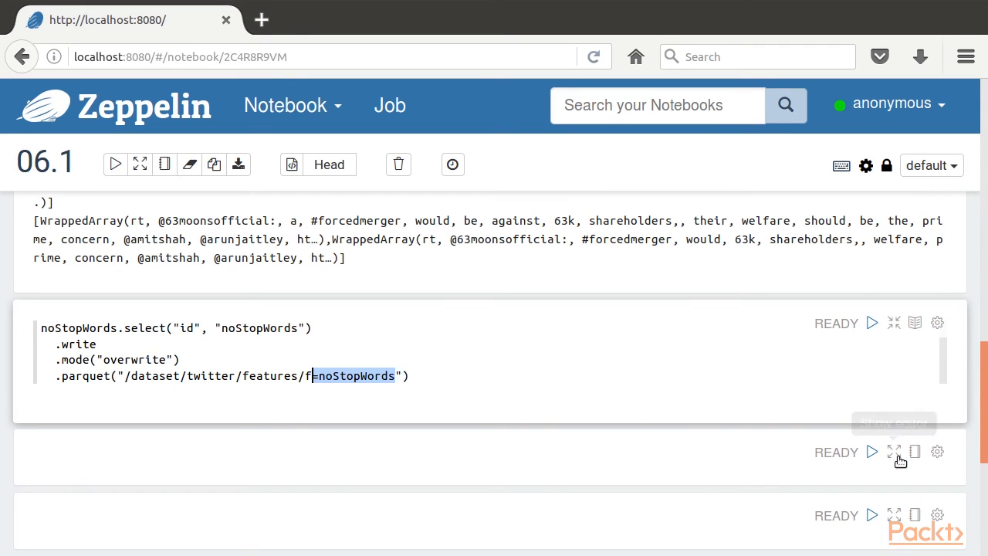
pyautogui.moveTo(895, 451)
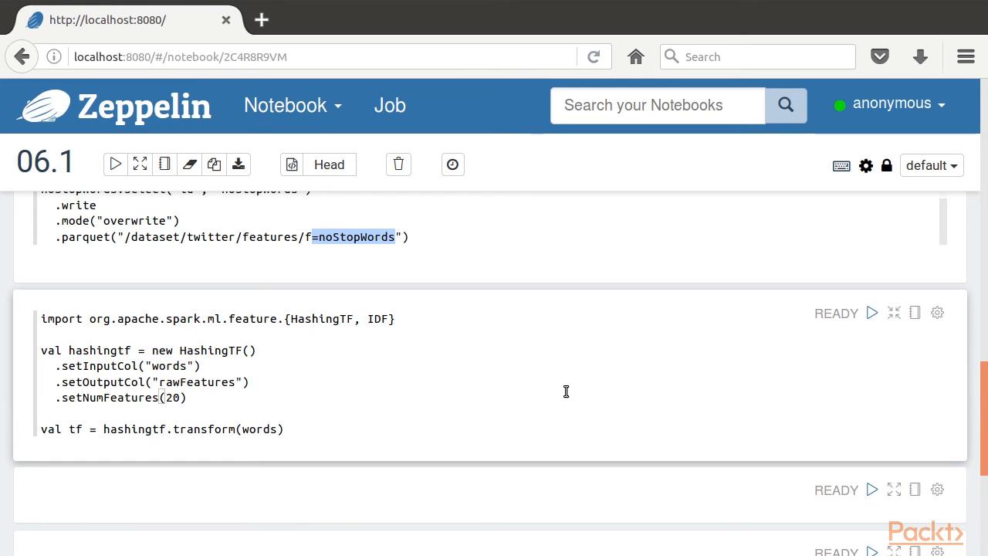
pyautogui.moveTo(375, 381)
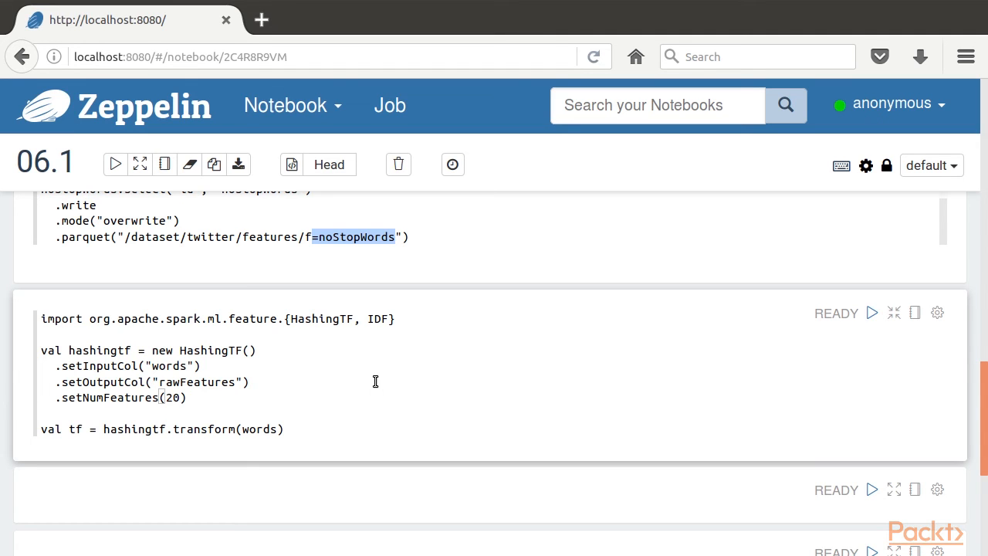
pyautogui.moveTo(630, 358)
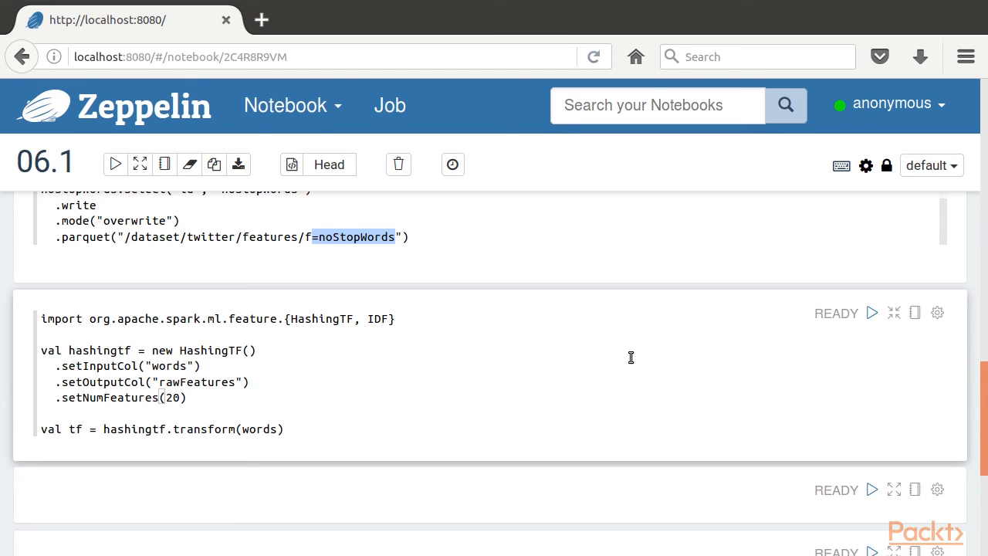
pyautogui.moveTo(410, 404)
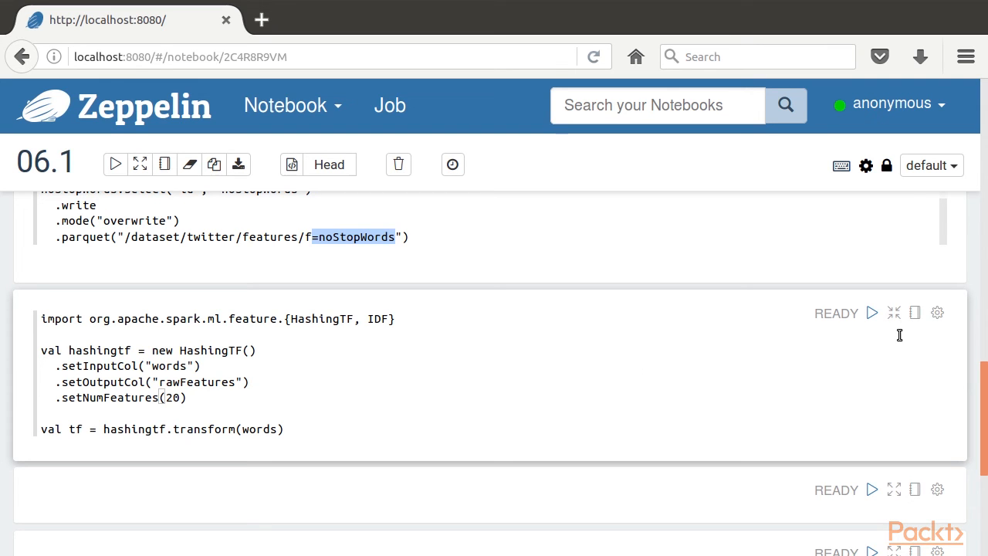
pyautogui.moveTo(914, 312)
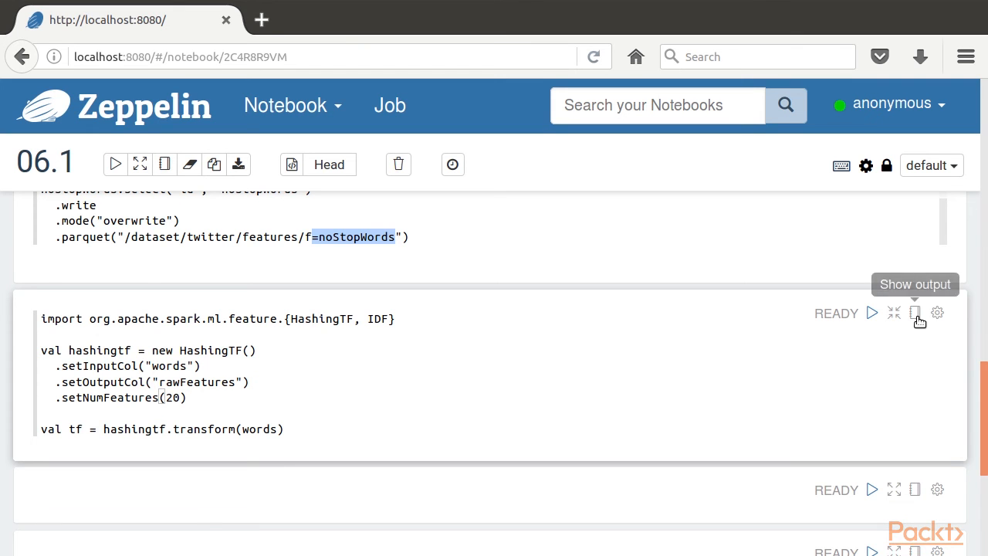
# Step: Display the HashingTF paragraph's output, including the tf DataFrame
pyautogui.click(873, 312)
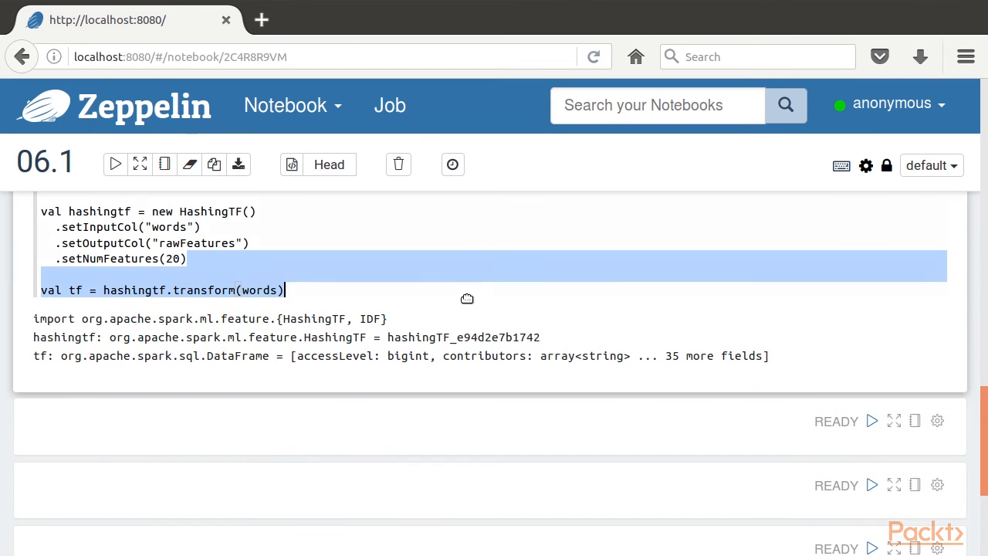
pyautogui.click(517, 278)
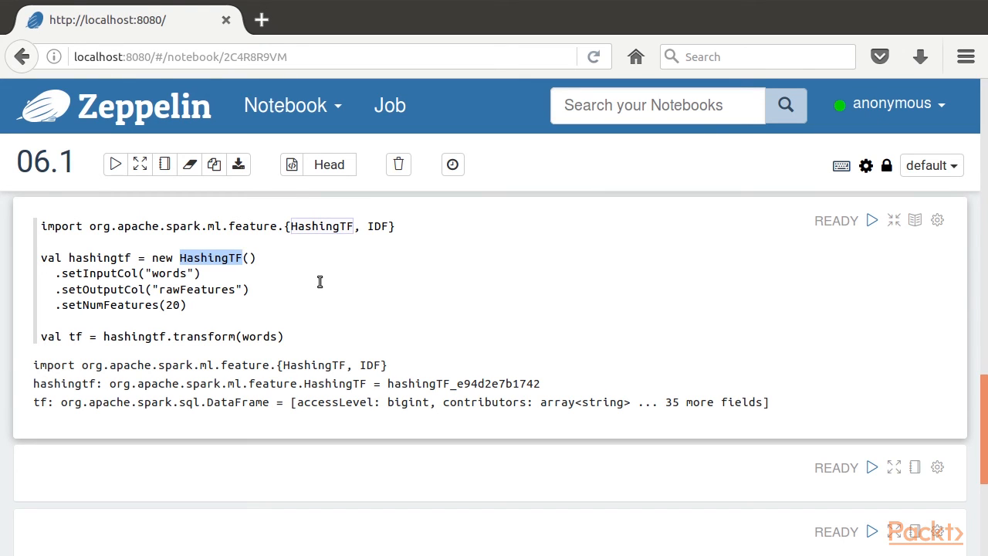
pyautogui.click(243, 257)
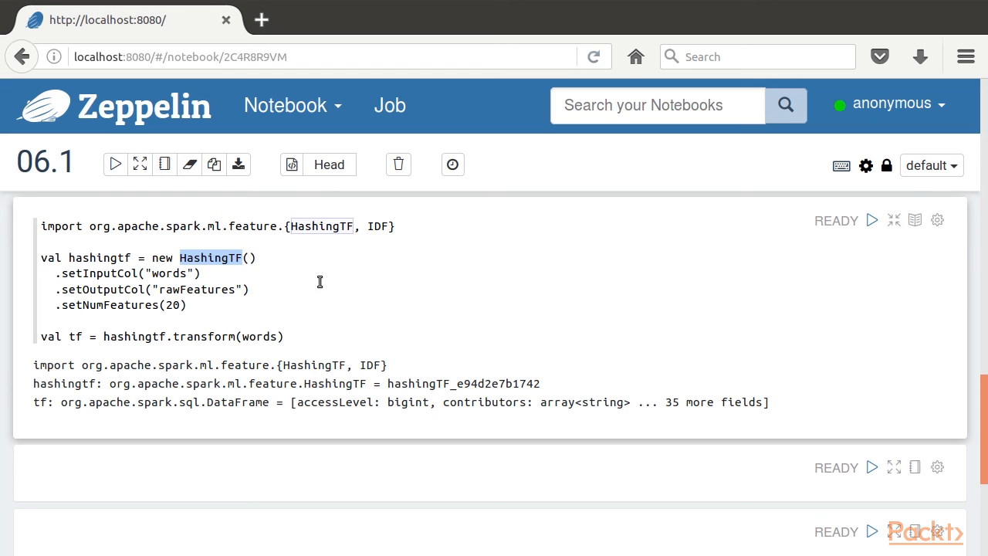
pyautogui.moveTo(915, 220)
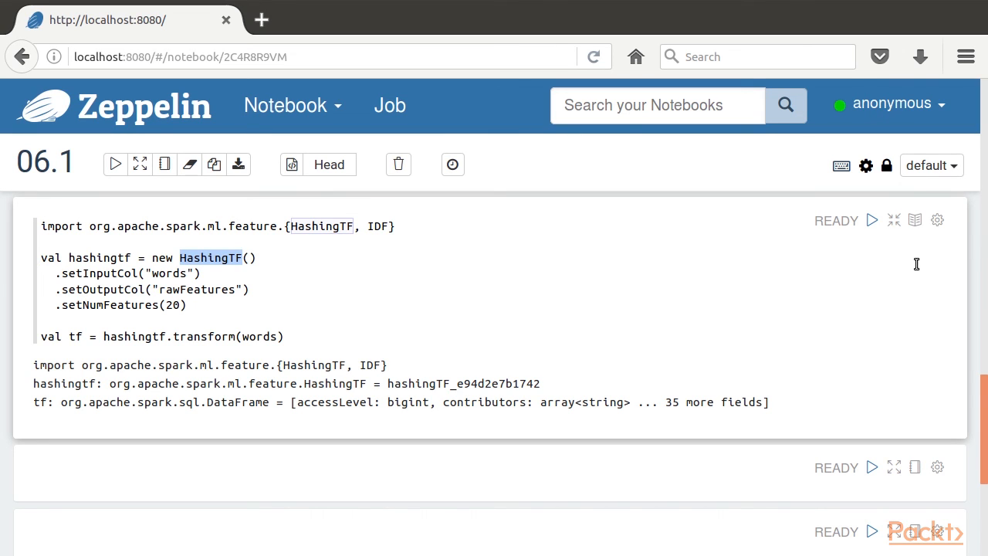
pyautogui.moveTo(893, 467)
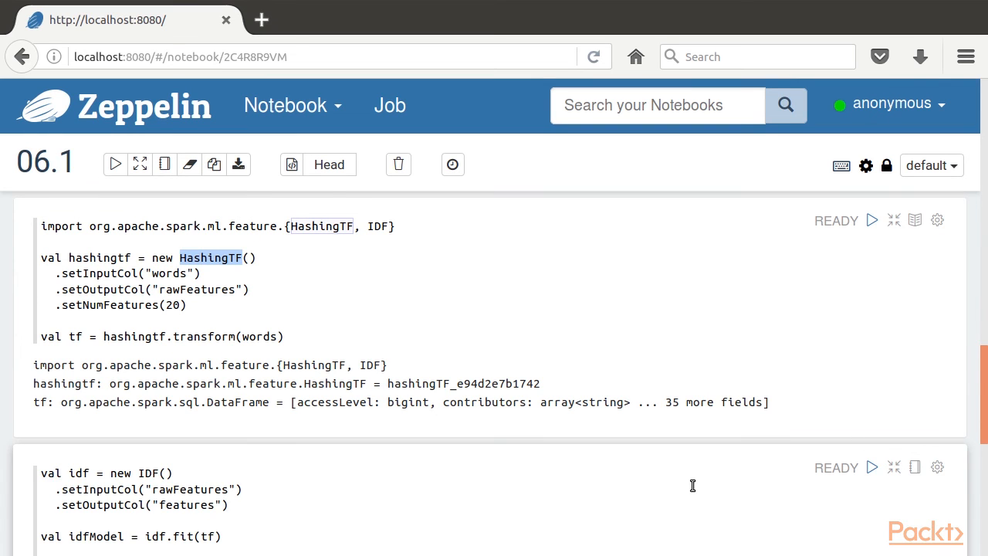
# Step: Review the IDF model, tfidf DataFrame and five printed TF-IDF feature vectors
pyautogui.scroll(-3)
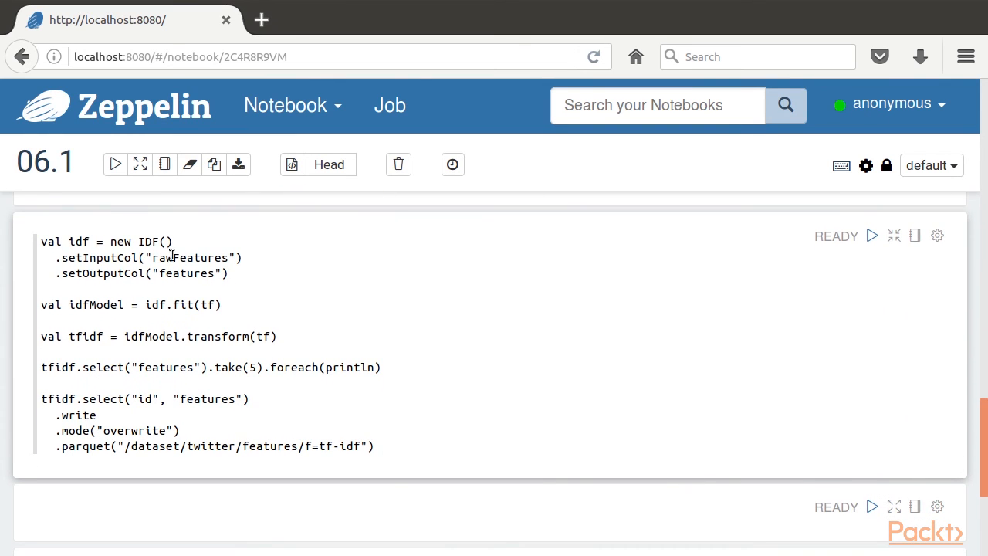
pyautogui.doubleClick(149, 242)
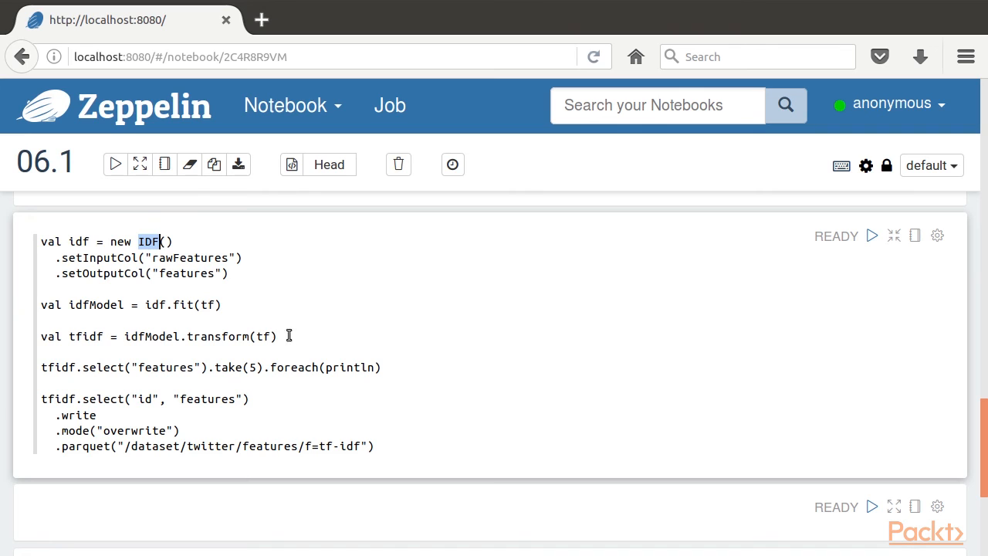
pyautogui.moveTo(318, 349)
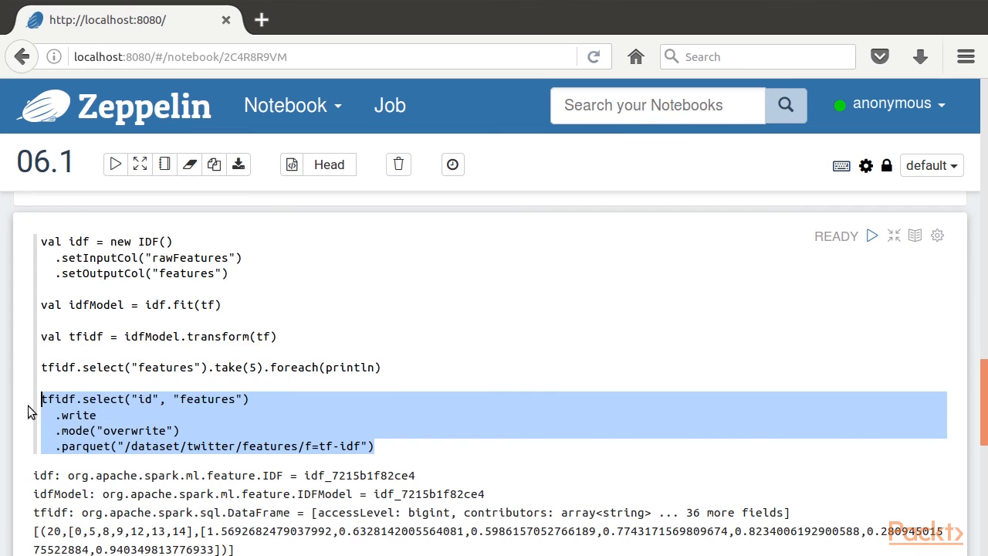
pyautogui.scroll(-3)
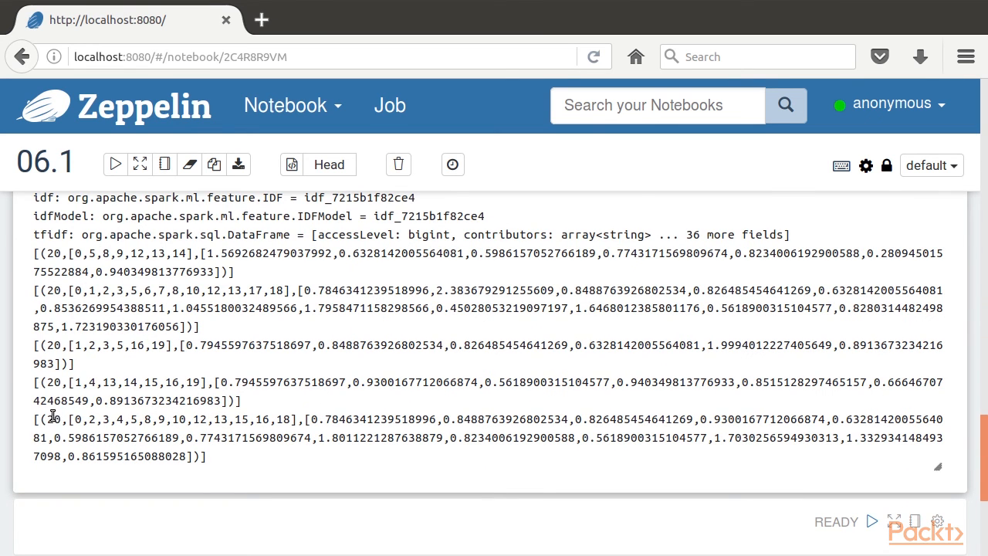
pyautogui.scroll(-3)
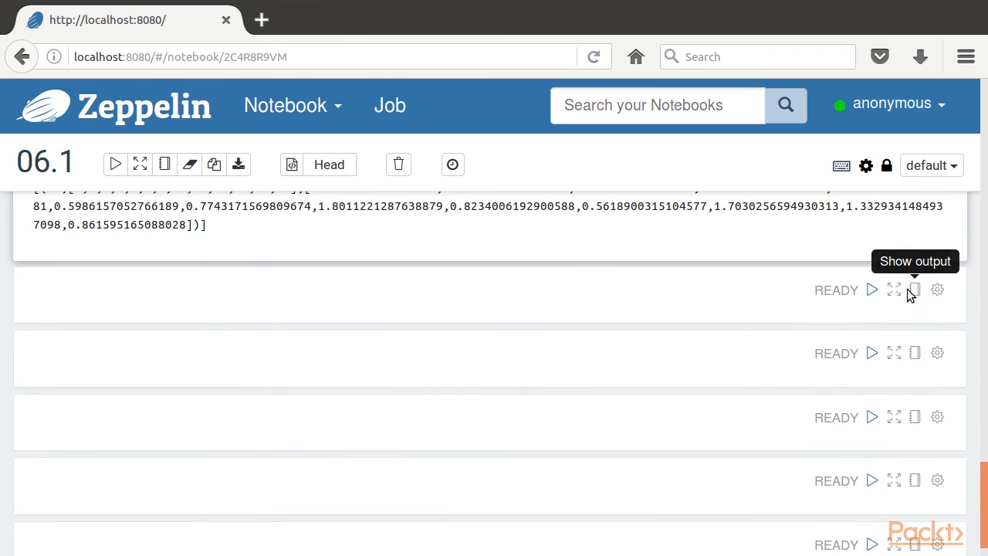
# Step: Reveal the CountVectorizer code, noting fit and rawFeatures, and review the tfcv vectors
pyautogui.click(914, 290)
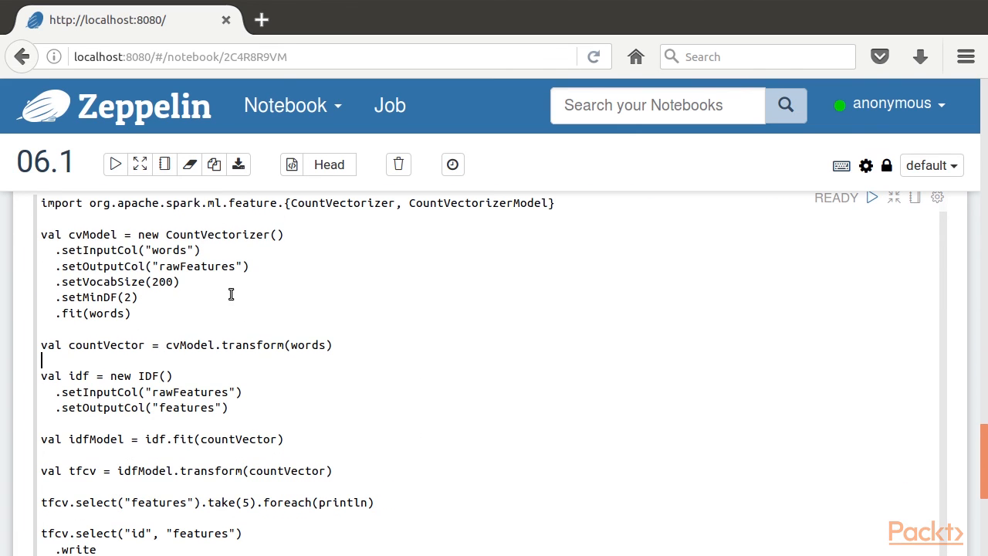
pyautogui.doubleClick(217, 235)
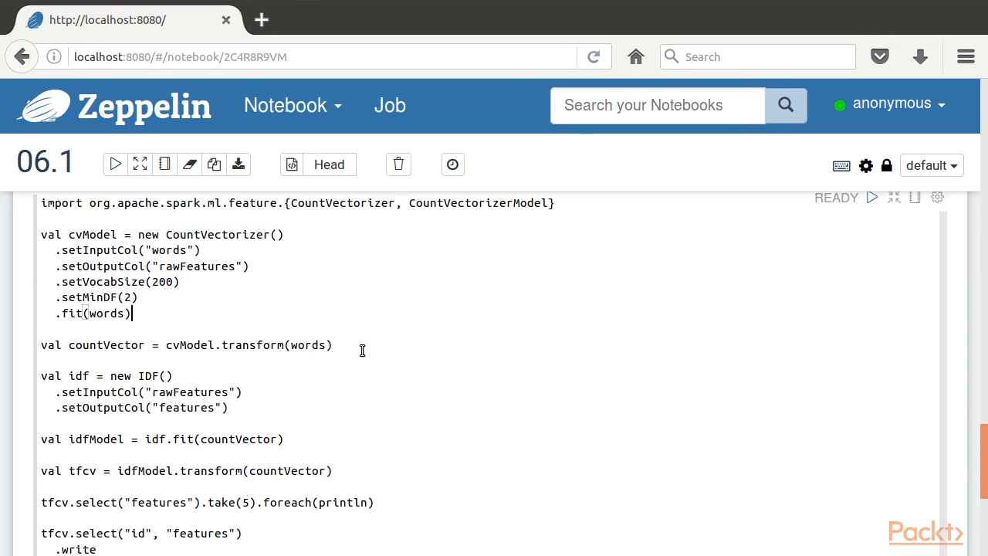
pyautogui.click(243, 392)
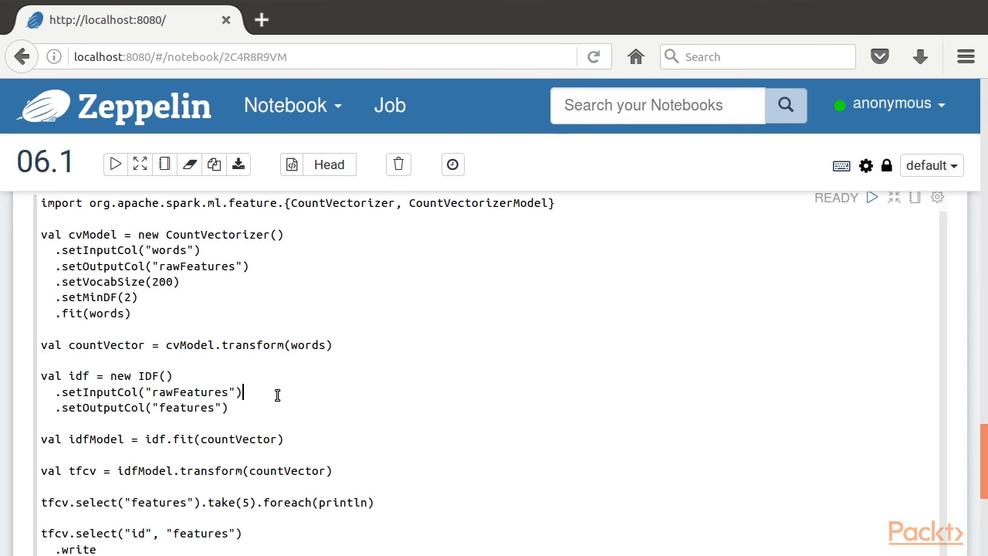
pyautogui.scroll(-3)
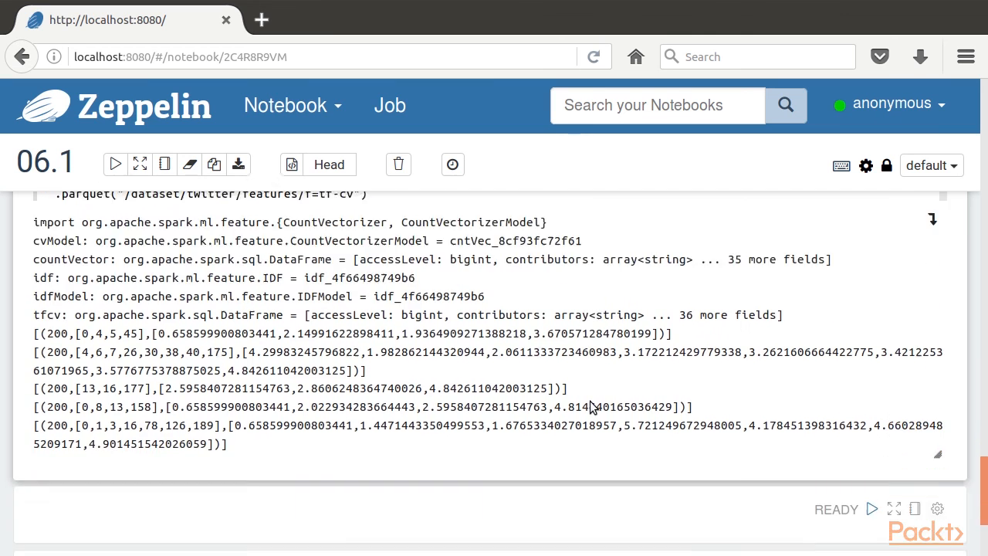
pyautogui.scroll(-3)
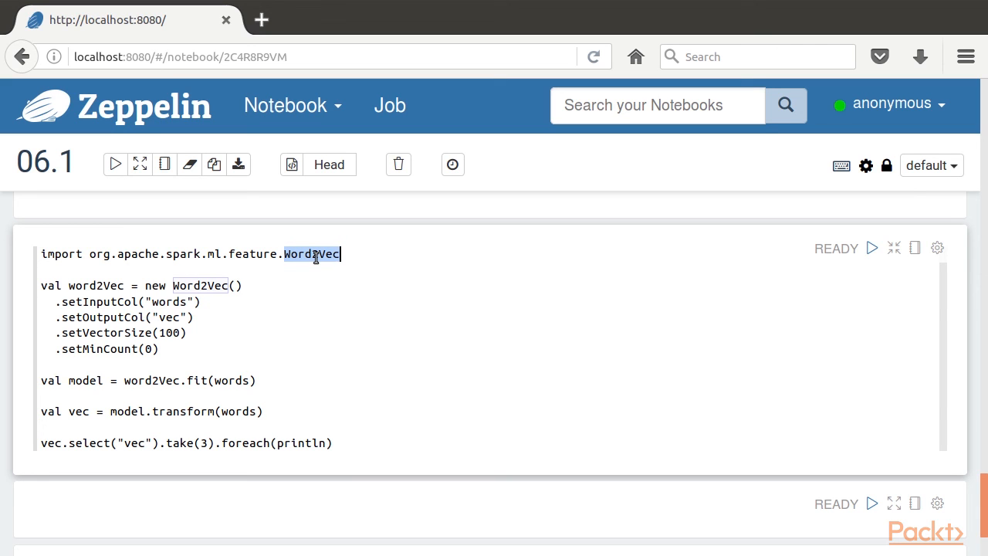
pyautogui.moveTo(914, 248)
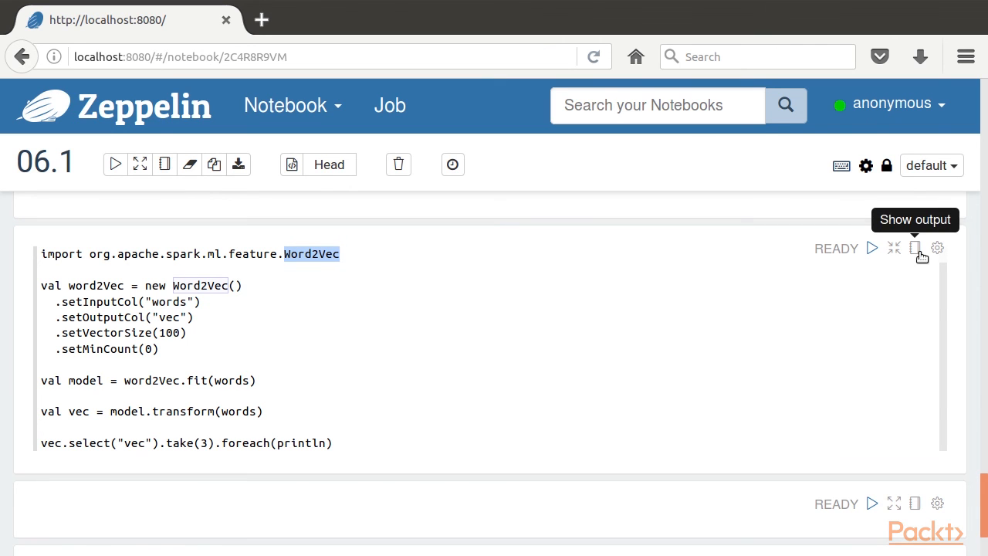
# Step: Show the Word2Vec output and scroll through the vec DataFrame's 100-dimensional vectors
pyautogui.click(915, 248)
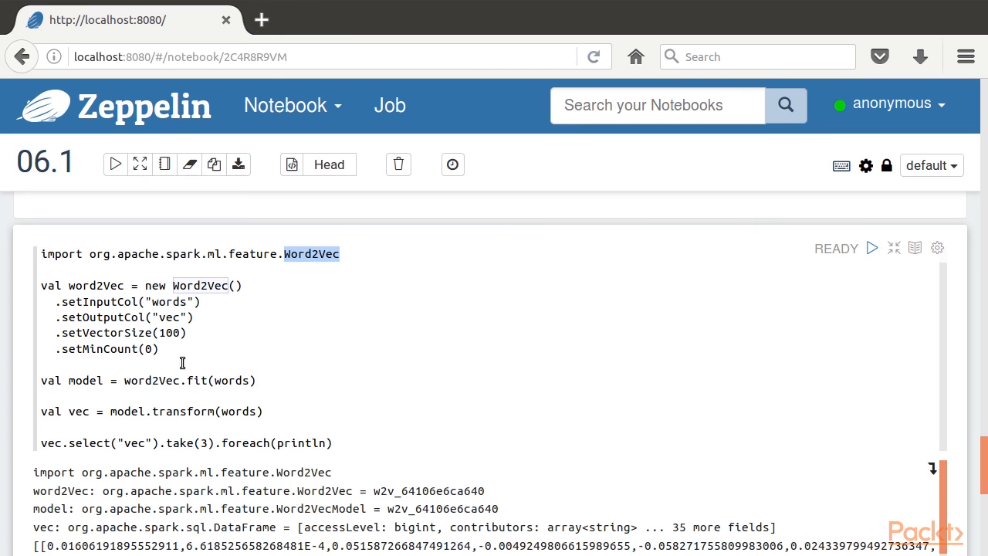
pyautogui.tripleClick(149, 380)
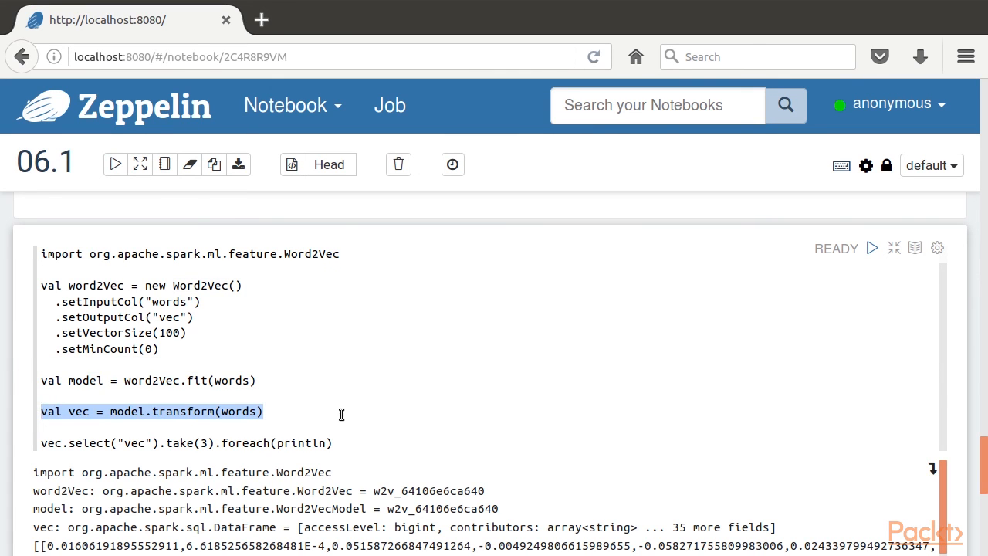
pyautogui.scroll(-3)
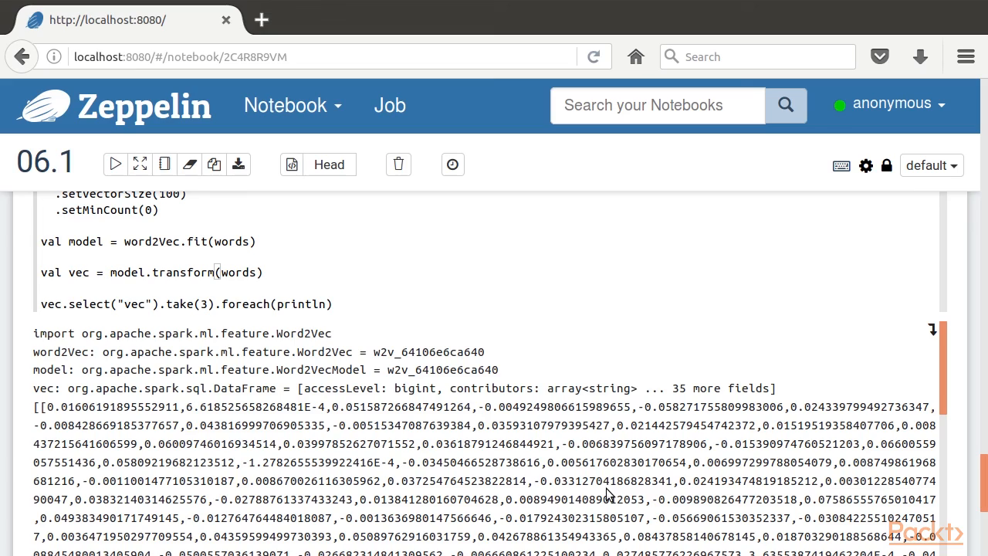
pyautogui.scroll(-3)
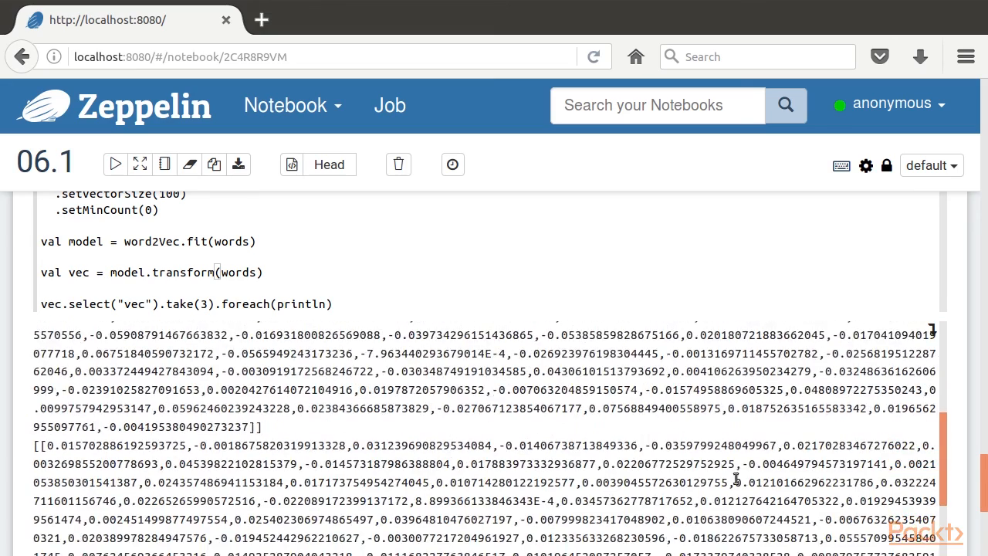
pyautogui.scroll(-3)
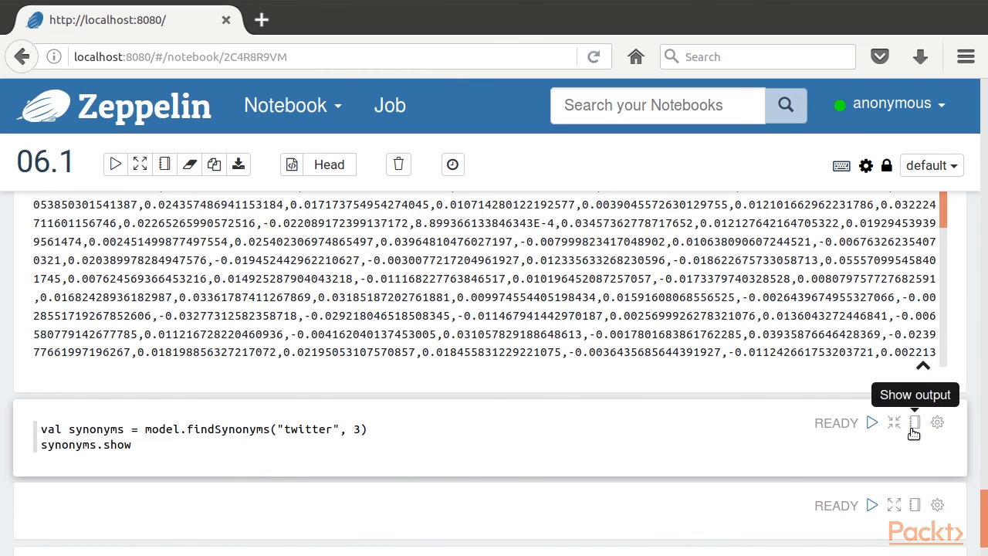
# Step: Show the findSynonyms table listing fraud, smallest and officious as closest to twitter
pyautogui.click(914, 422)
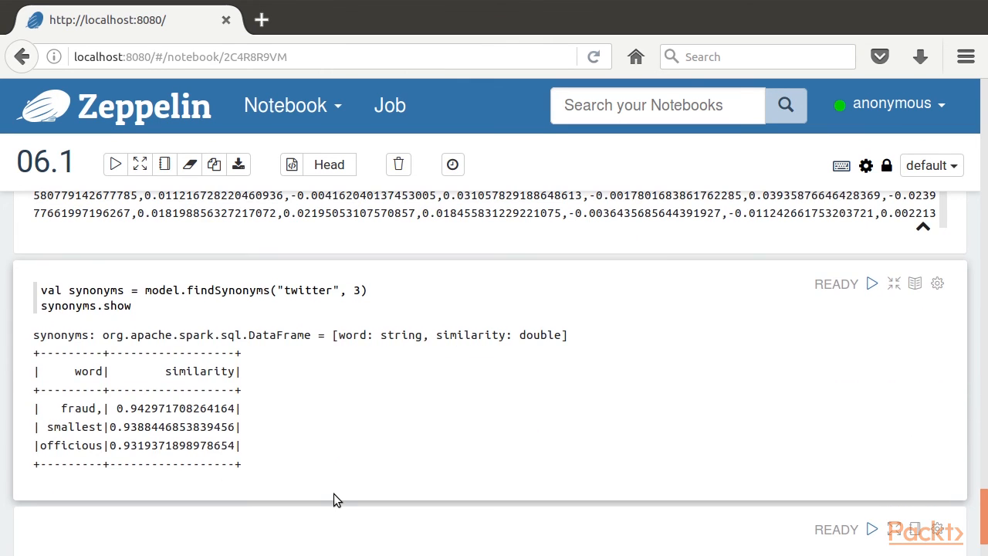
pyautogui.moveTo(503, 515)
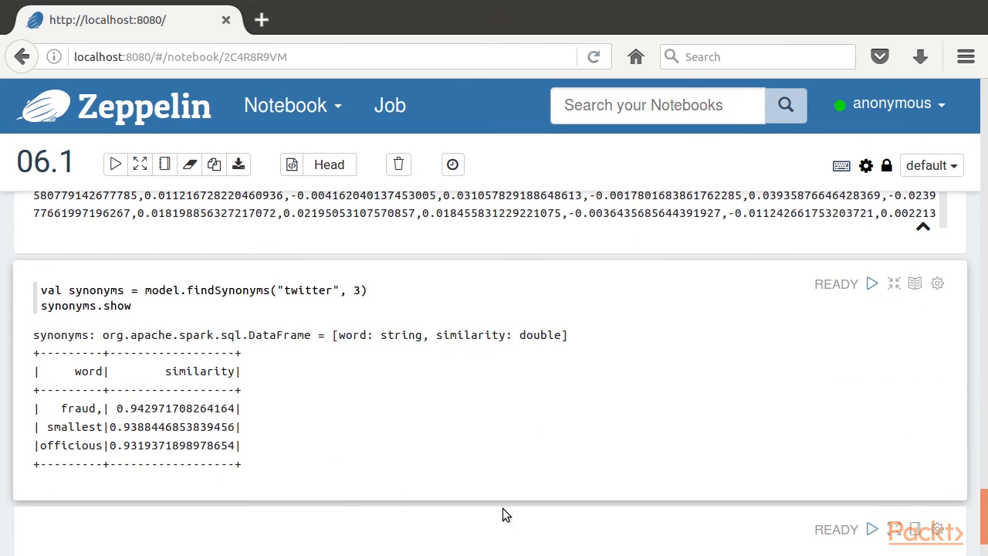